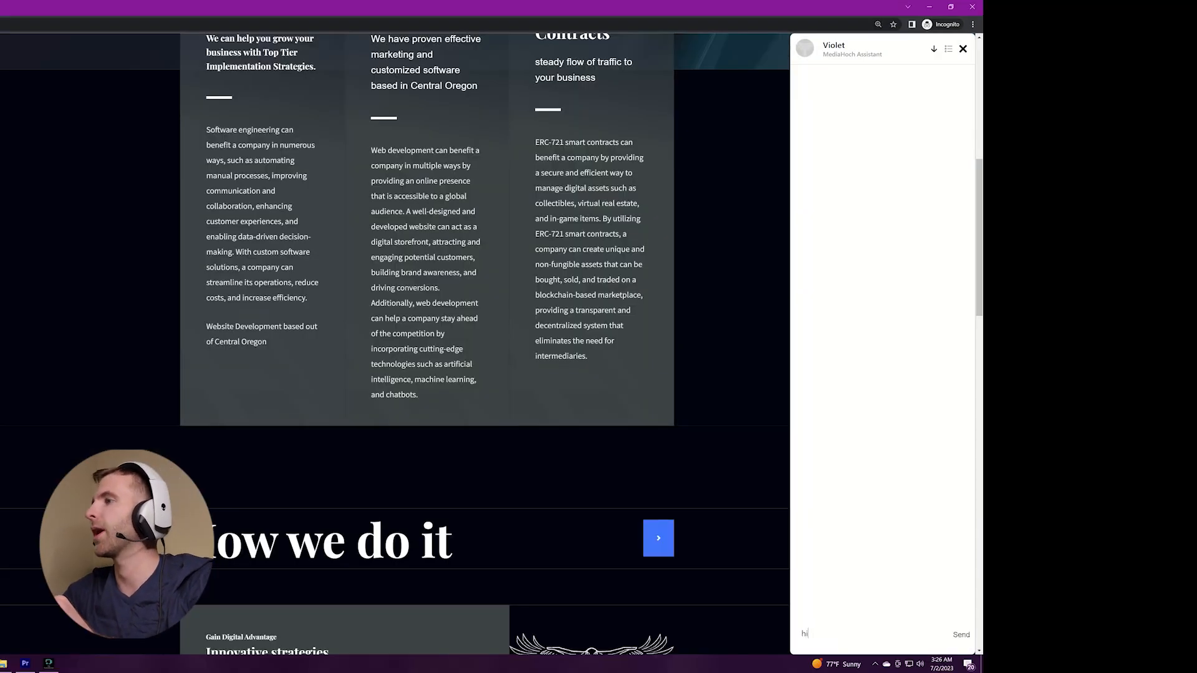
Step: Send the 'hi' greeting to the Violet assistant on the MediaHoch site
left_click(959, 634)
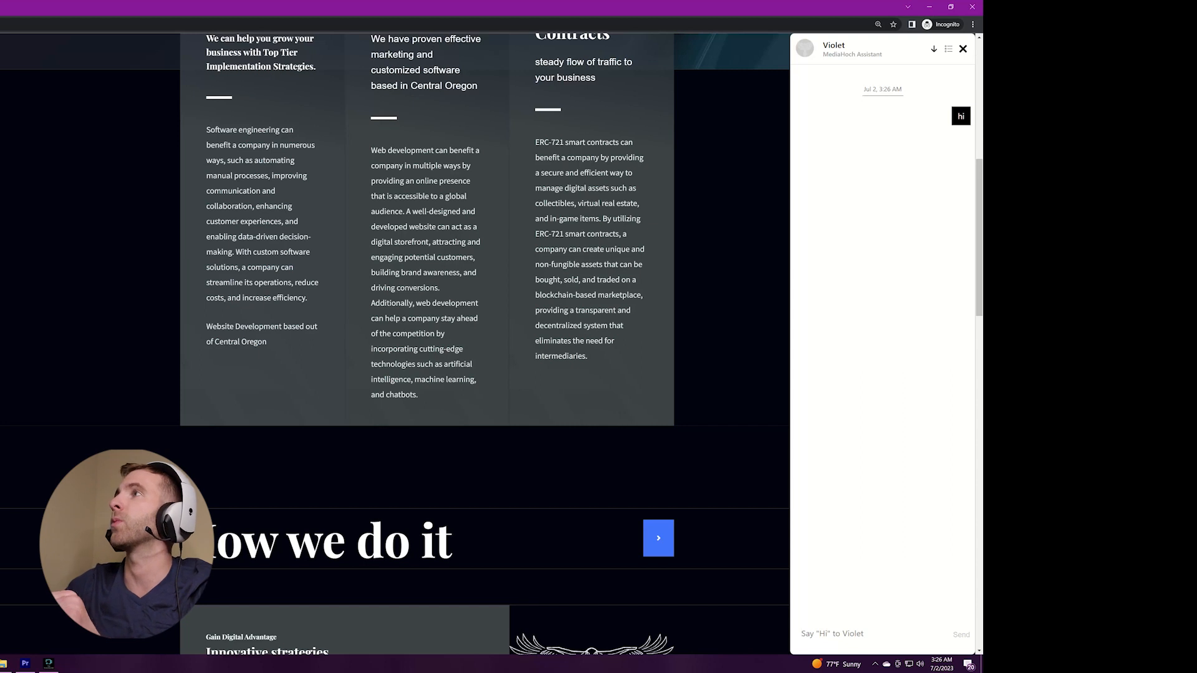
scroll("up", 3)
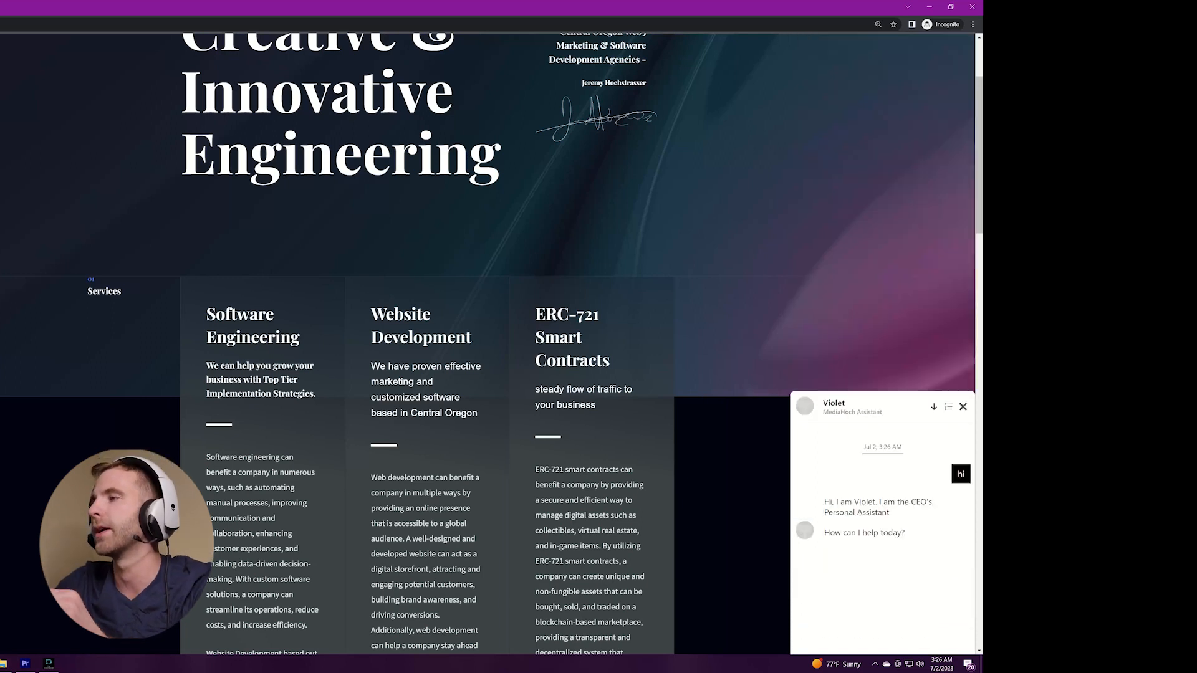
left_click(962, 406)
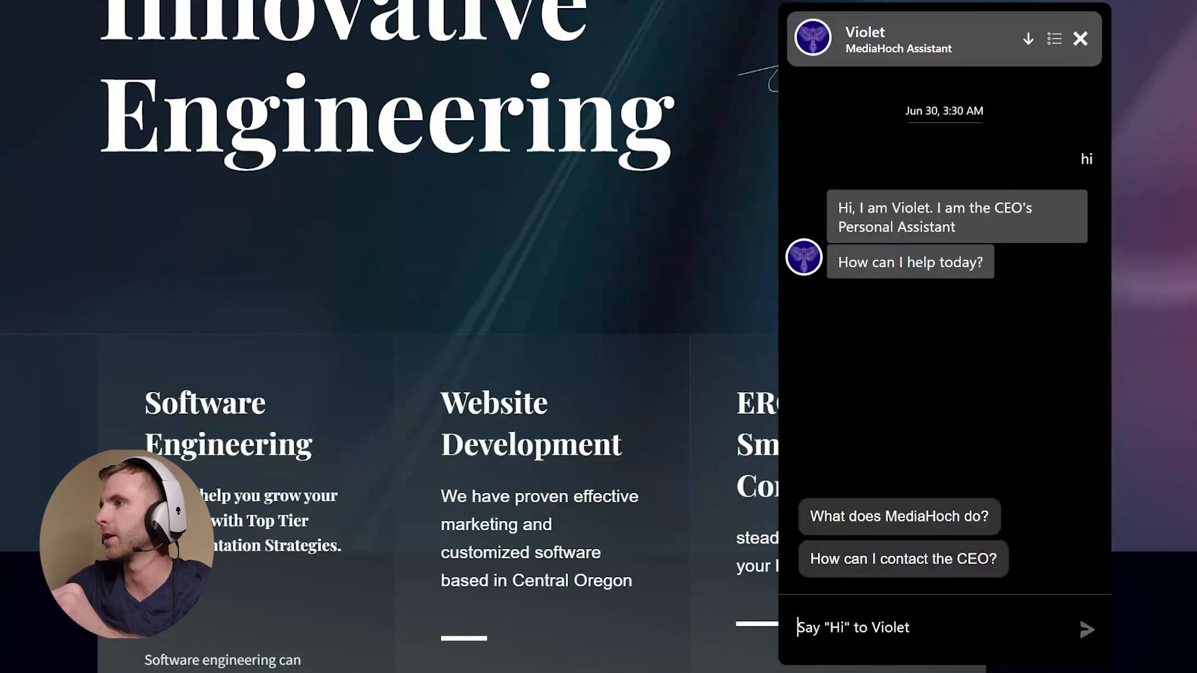
Step: Ask Violet how to contact the CEO and answer Yes to being contacted
left_click(901, 559)
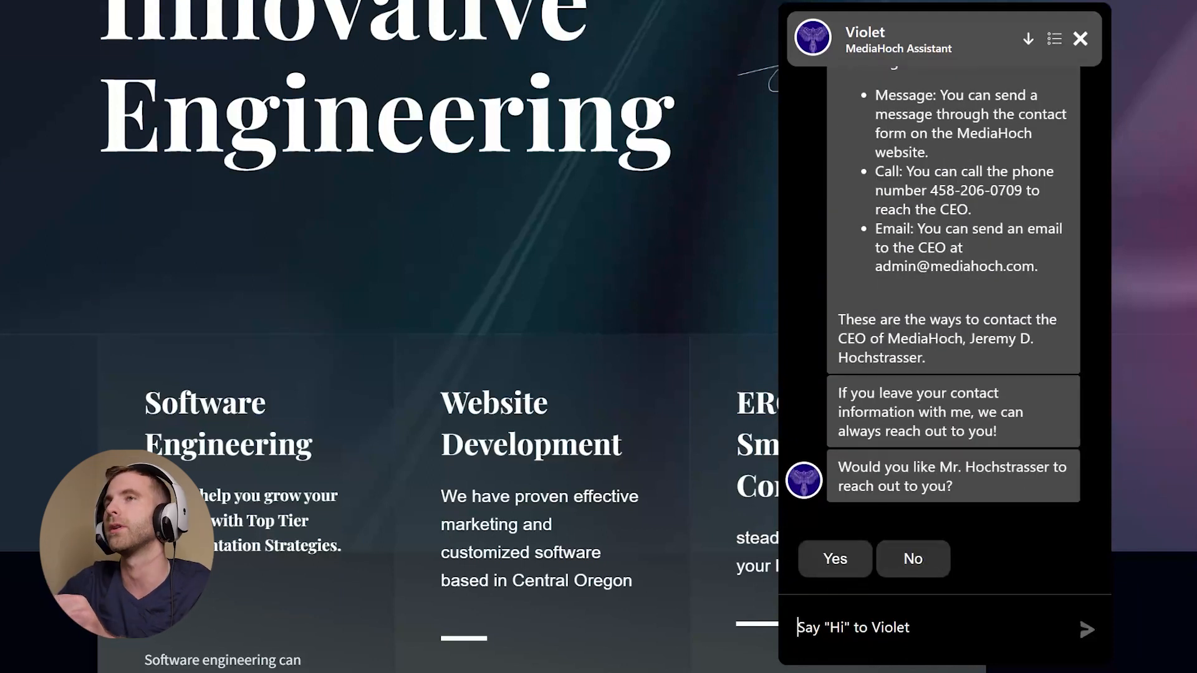
left_click(834, 559)
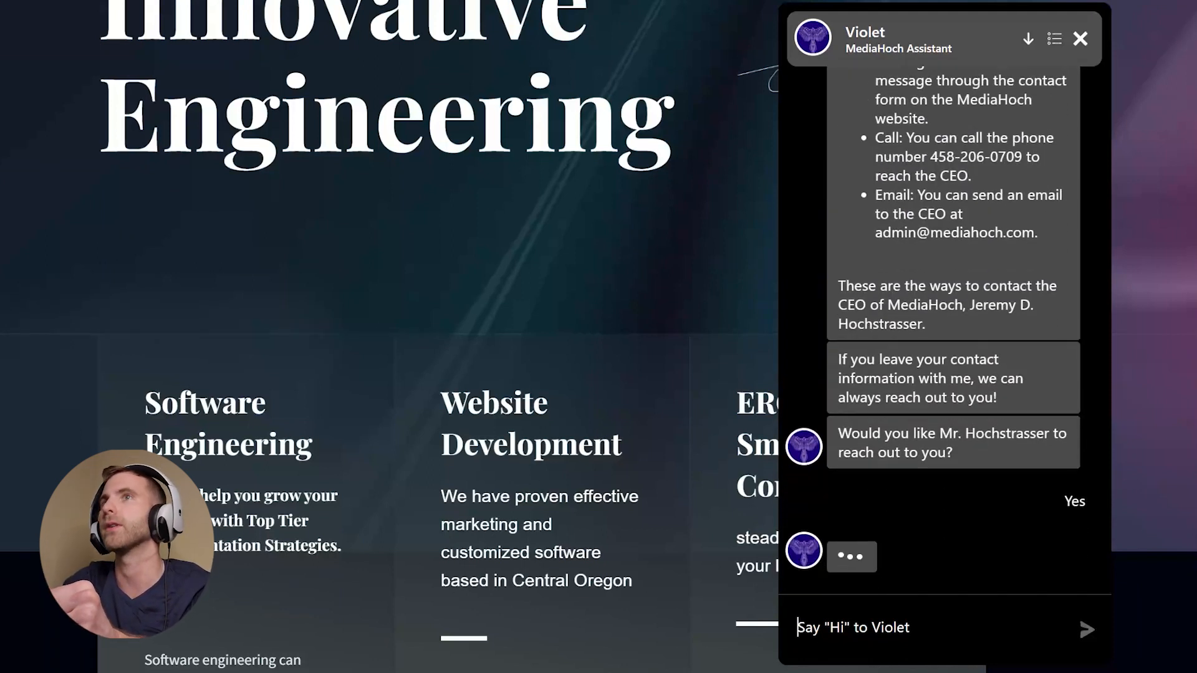
left_click(1073, 501)
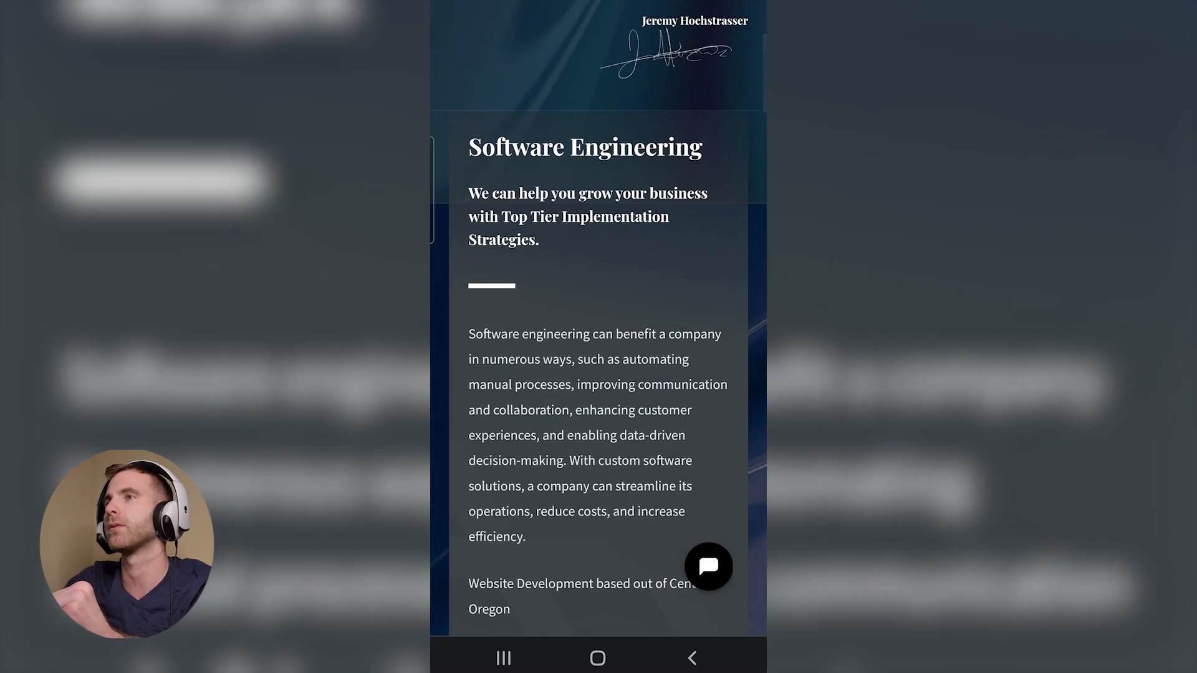
left_click(707, 566)
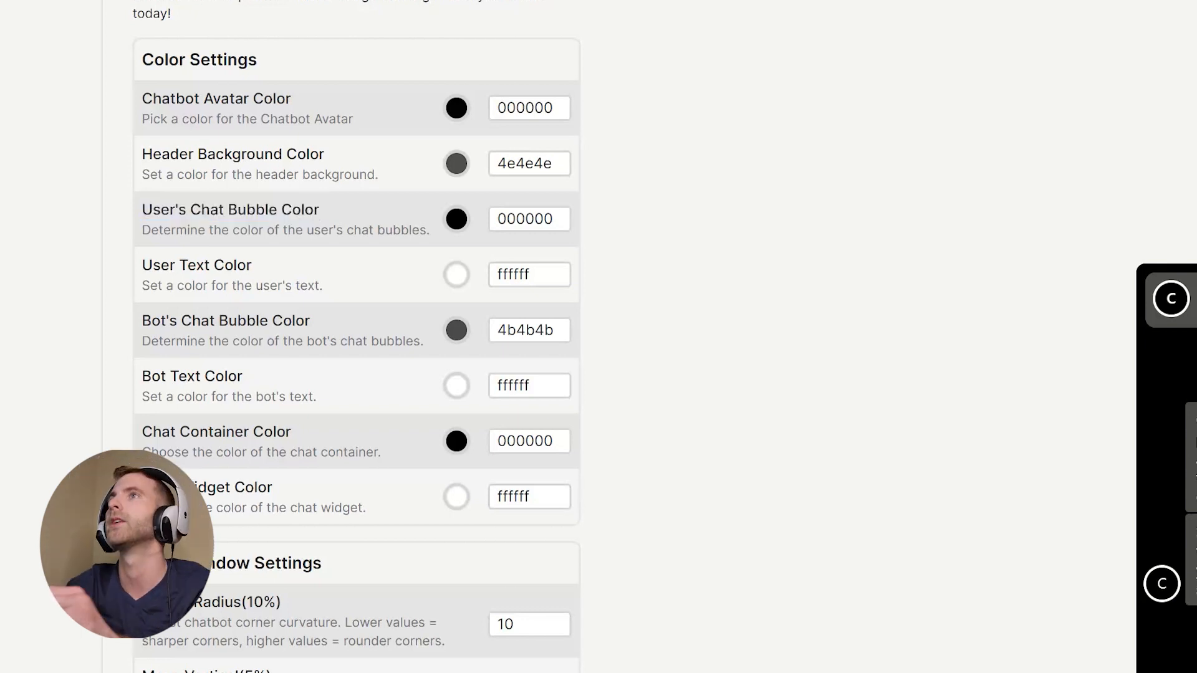
Step: Set avatar colour 1b0fff, header background 09f904 and chat container 858383 in Color Settings
left_click(456, 107)
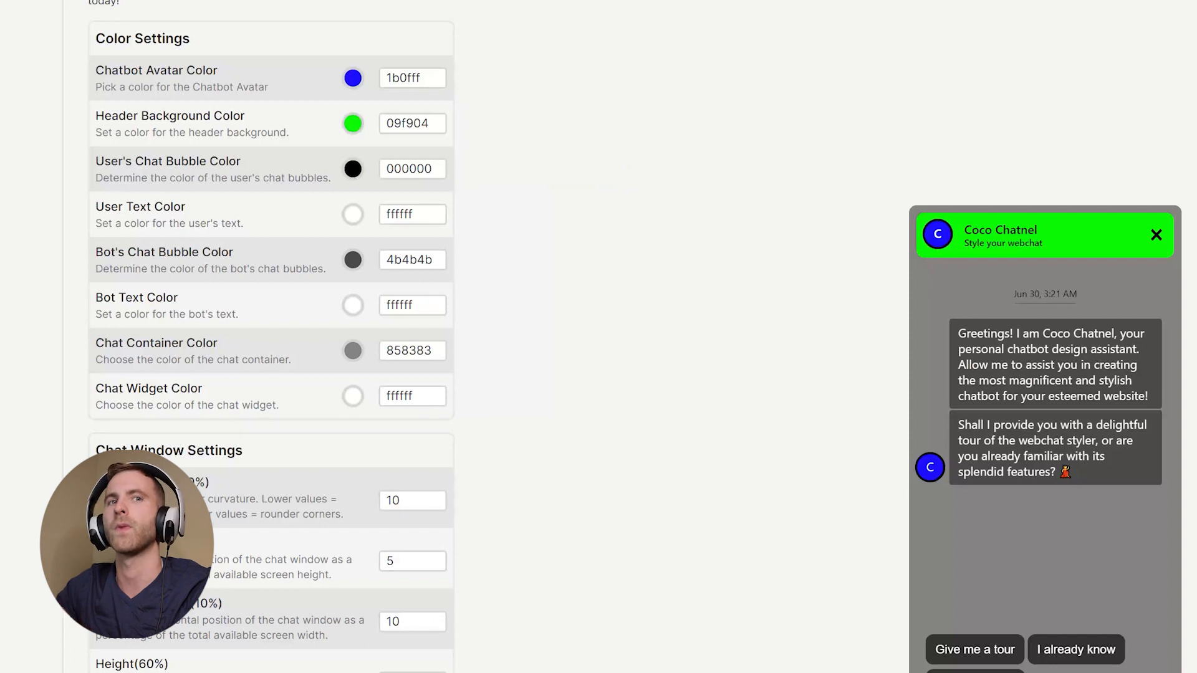
scroll("down", 3)
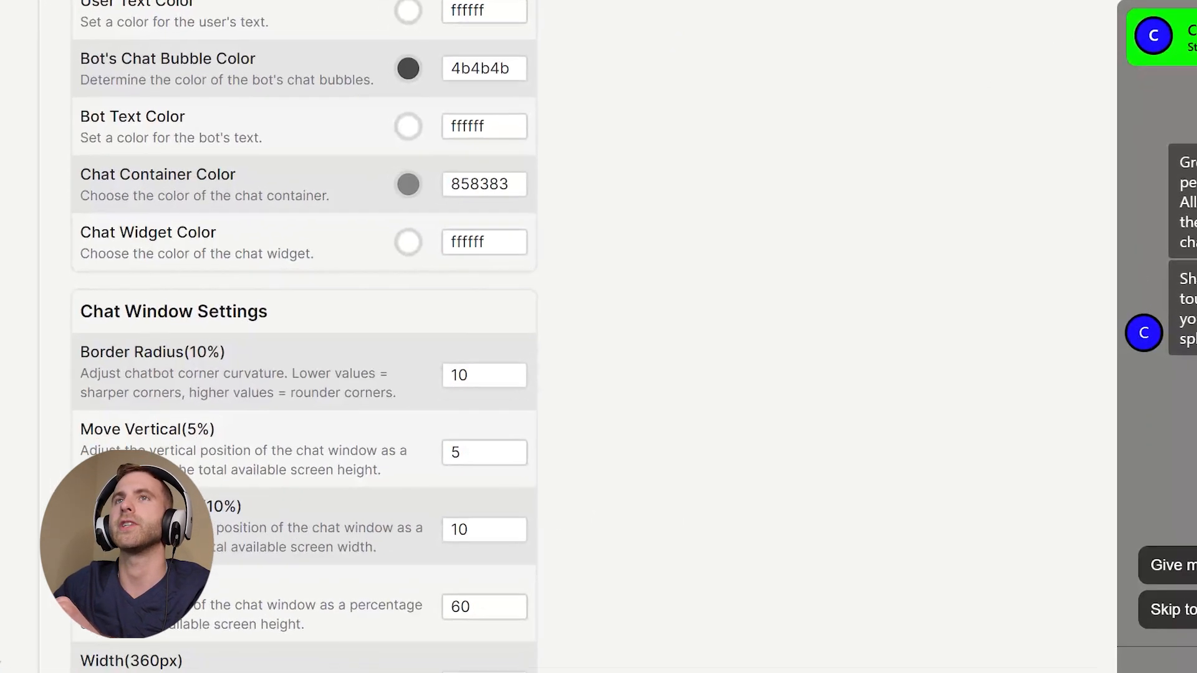
left_click(485, 375)
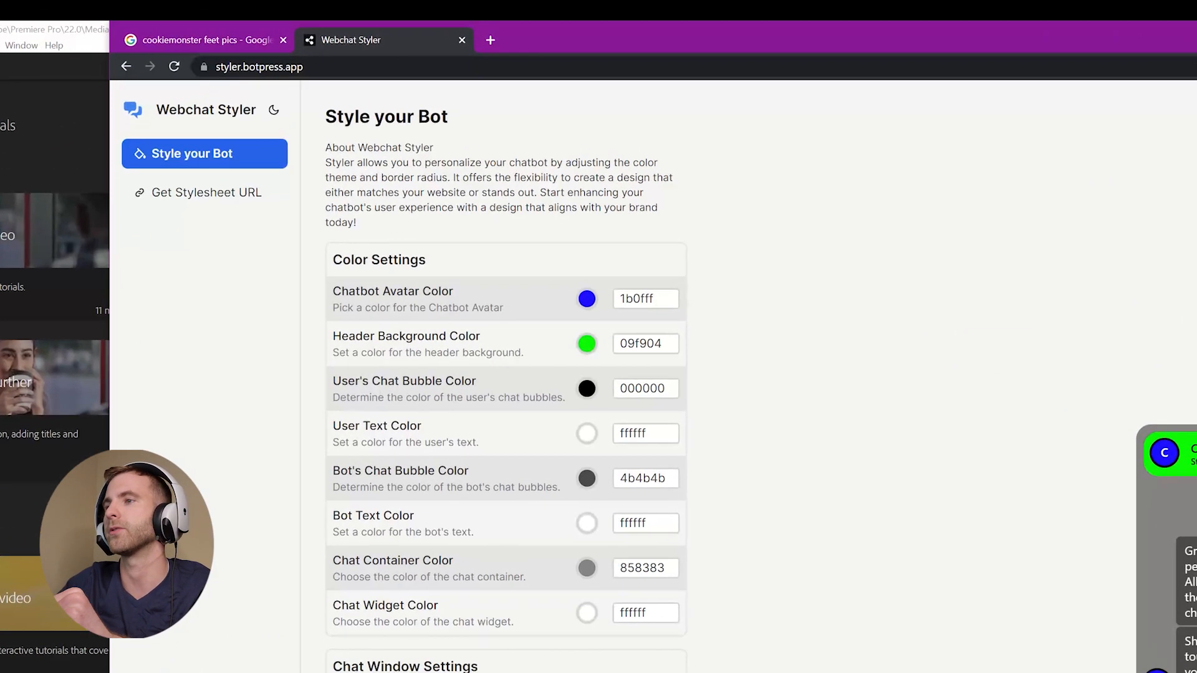
Step: Generate the custom stylesheet link via Get Stylesheet URL
left_click(205, 191)
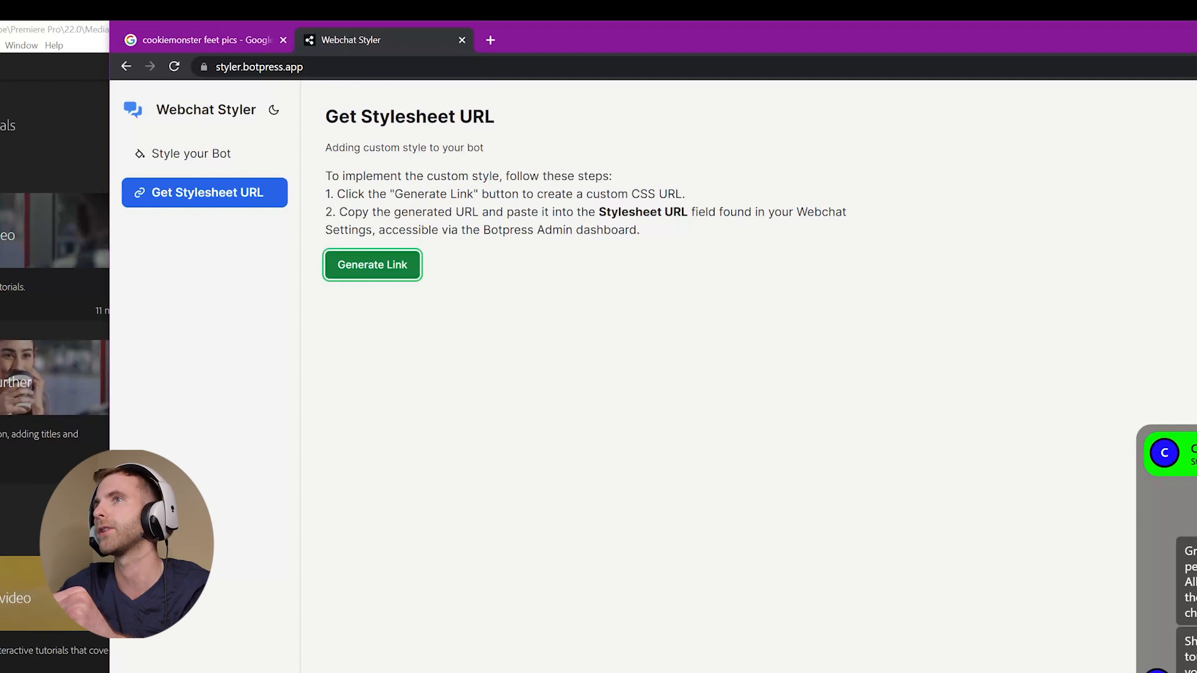
left_click(371, 264)
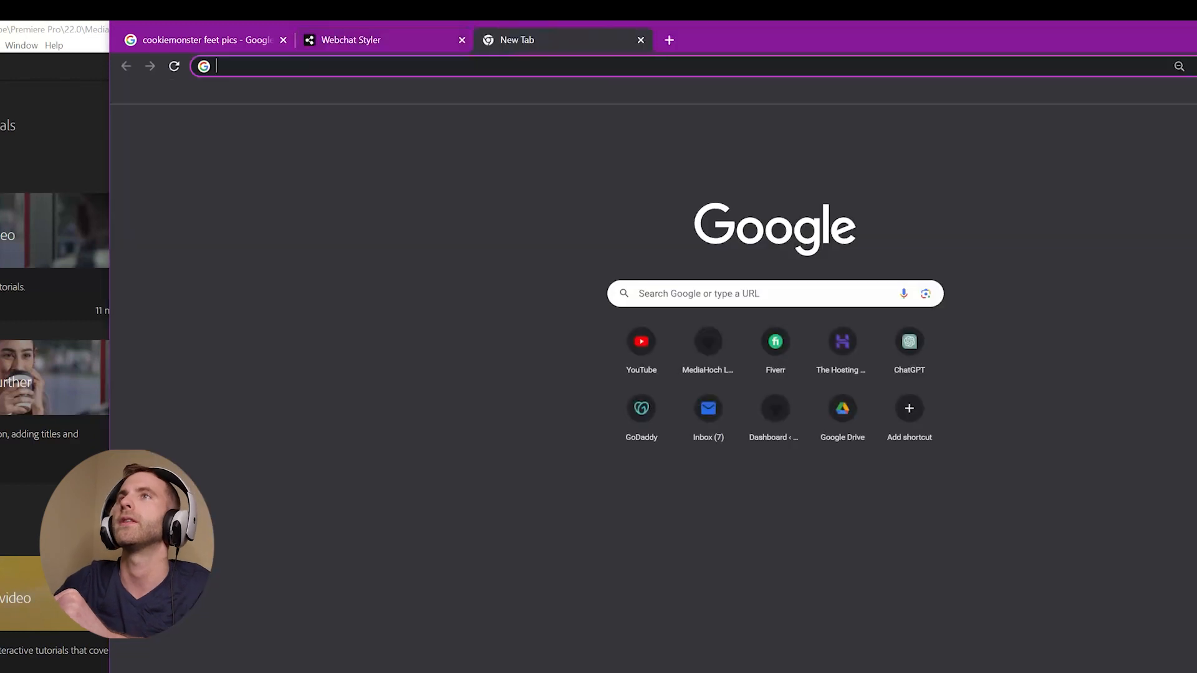
Step: Bring up the MediaHoch Violet chatbot page in Botpress Cloud from a new tab
type("botpress change position of bubble")
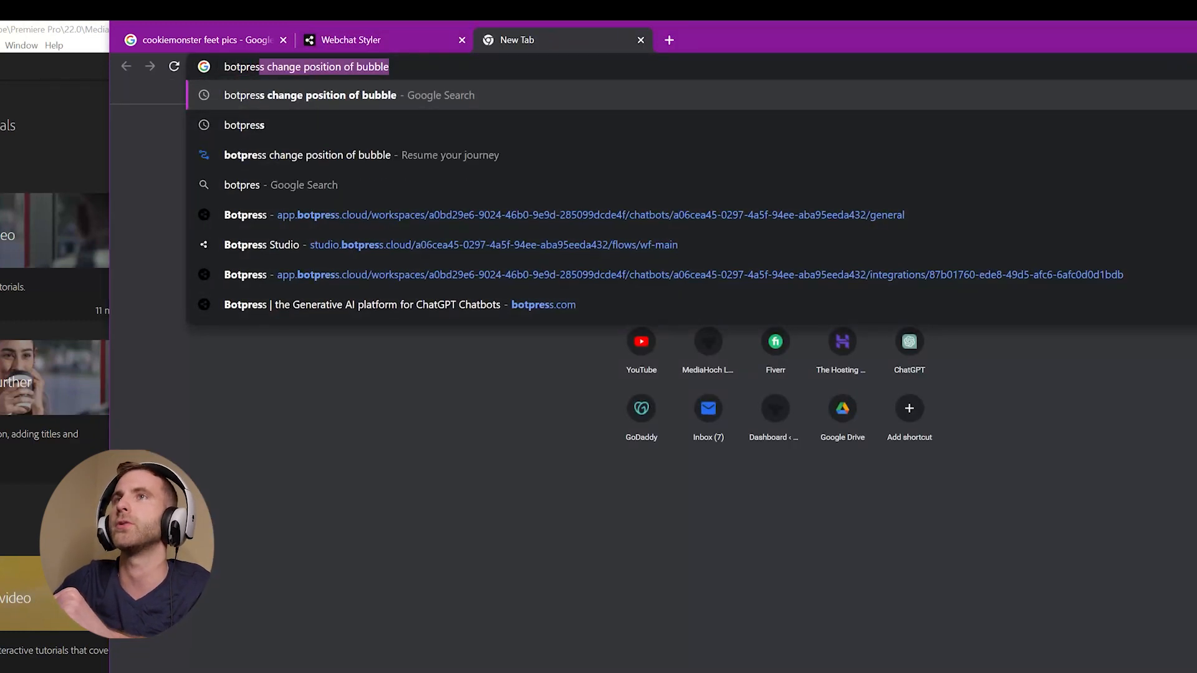
left_click(535, 215)
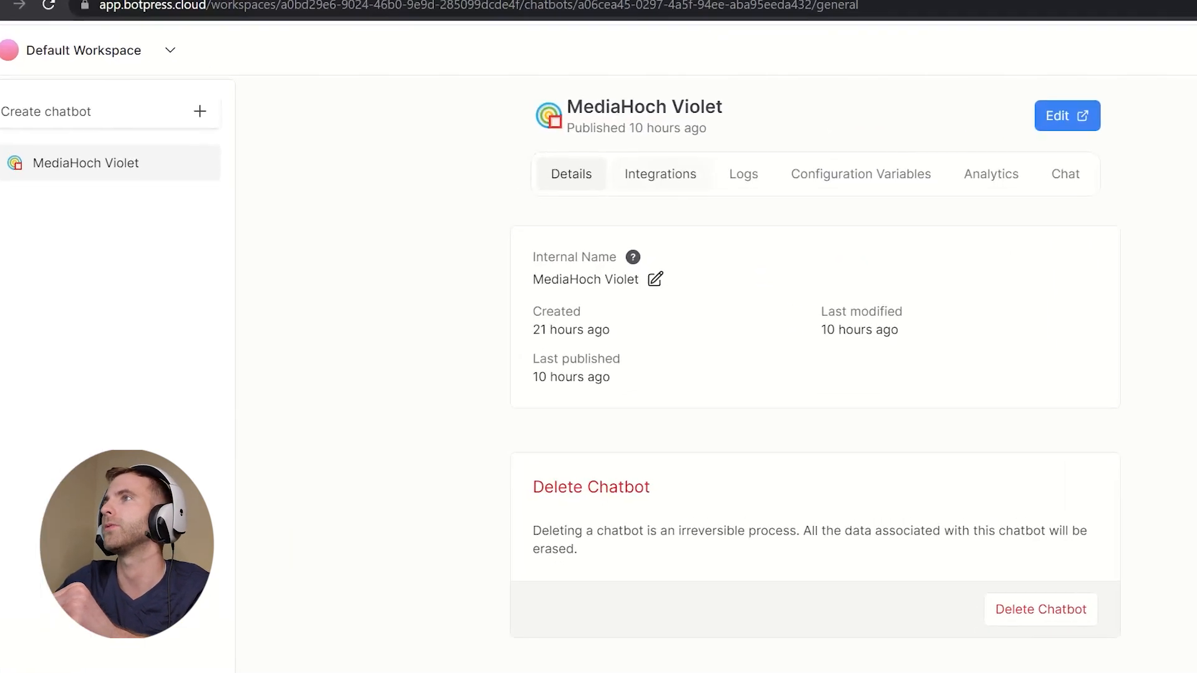
Step: Paste the generated styler link into the Webchat integration's Stylesheet URL field
left_click(659, 173)
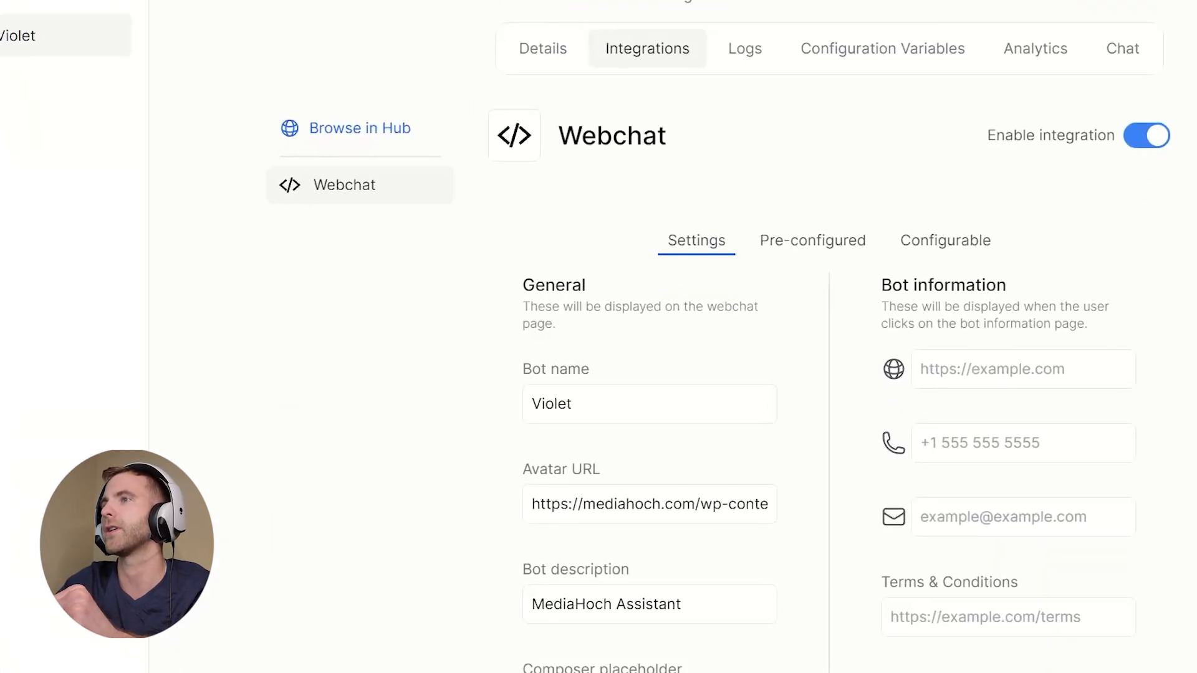
scroll("down", 3)
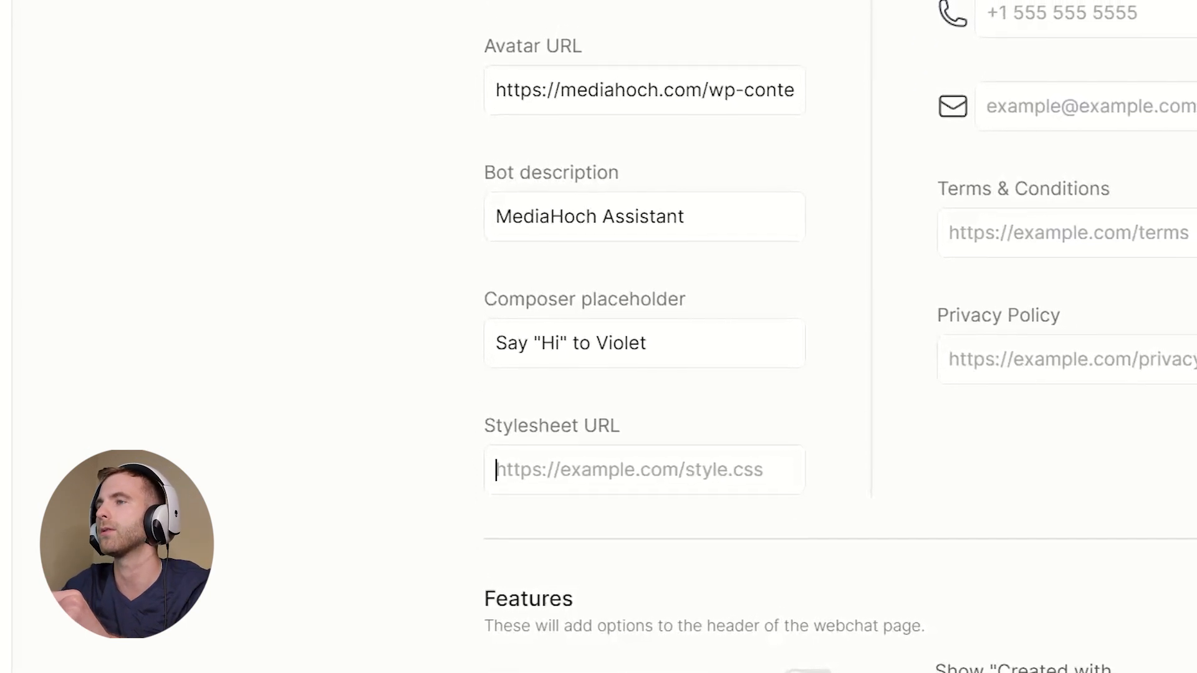
type("524952d60d43/v16858/style.css")
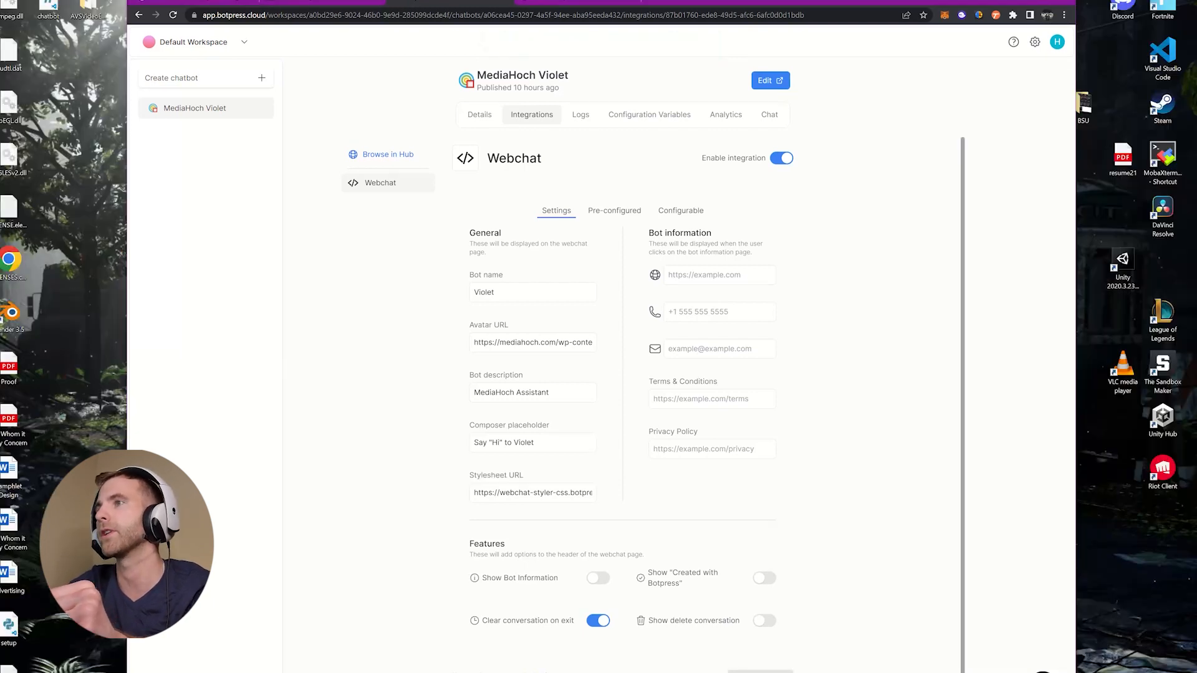
Step: Copy the Configurable webchat embed script that includes the new stylesheet
left_click(680, 209)
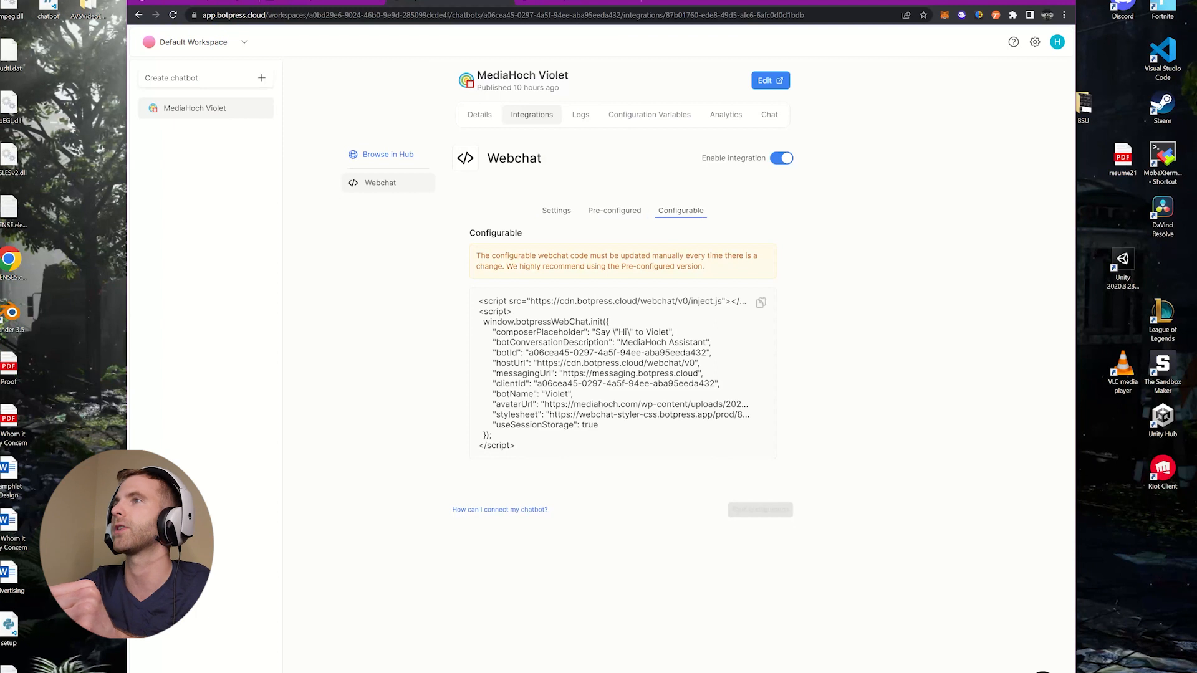
left_click(760, 302)
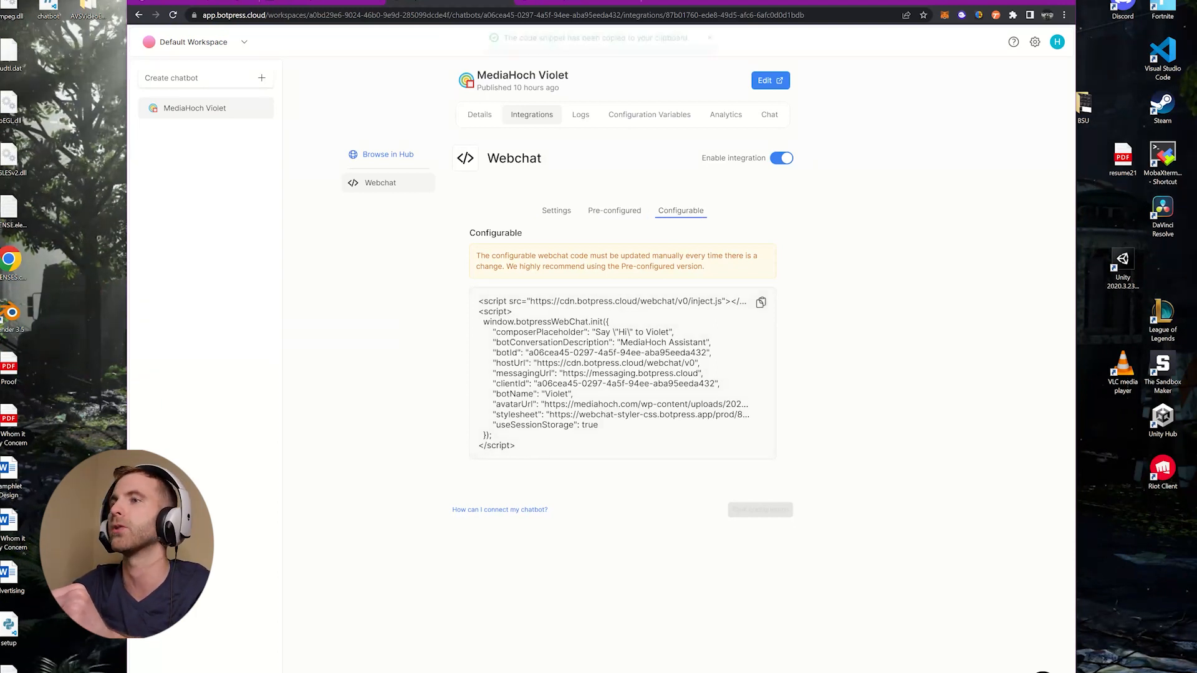
left_click(760, 301)
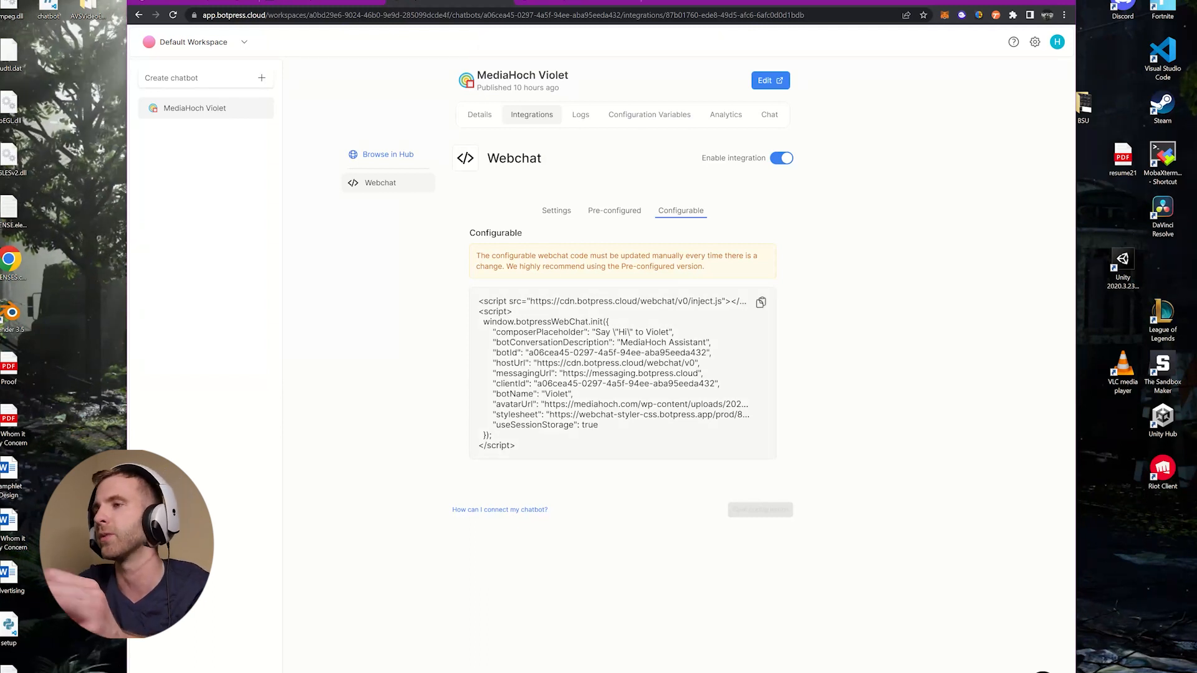
left_click(760, 302)
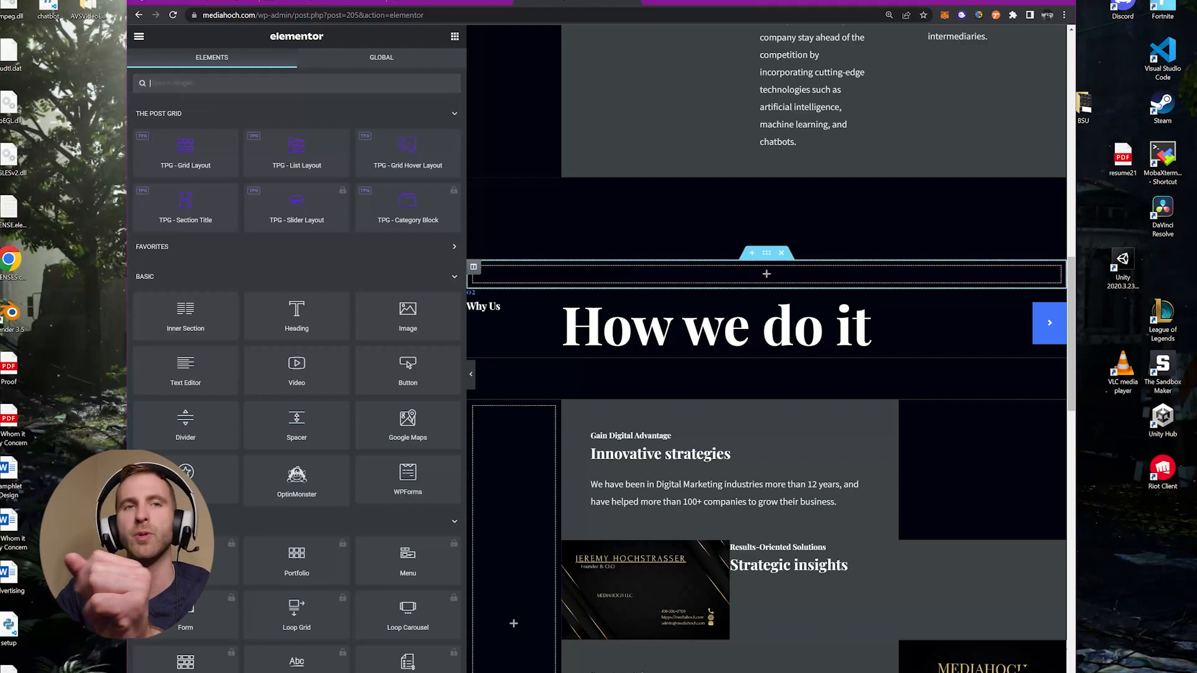
Step: Scroll through the Elementor widgets panel before leaving for a new tab
scroll("down", 3)
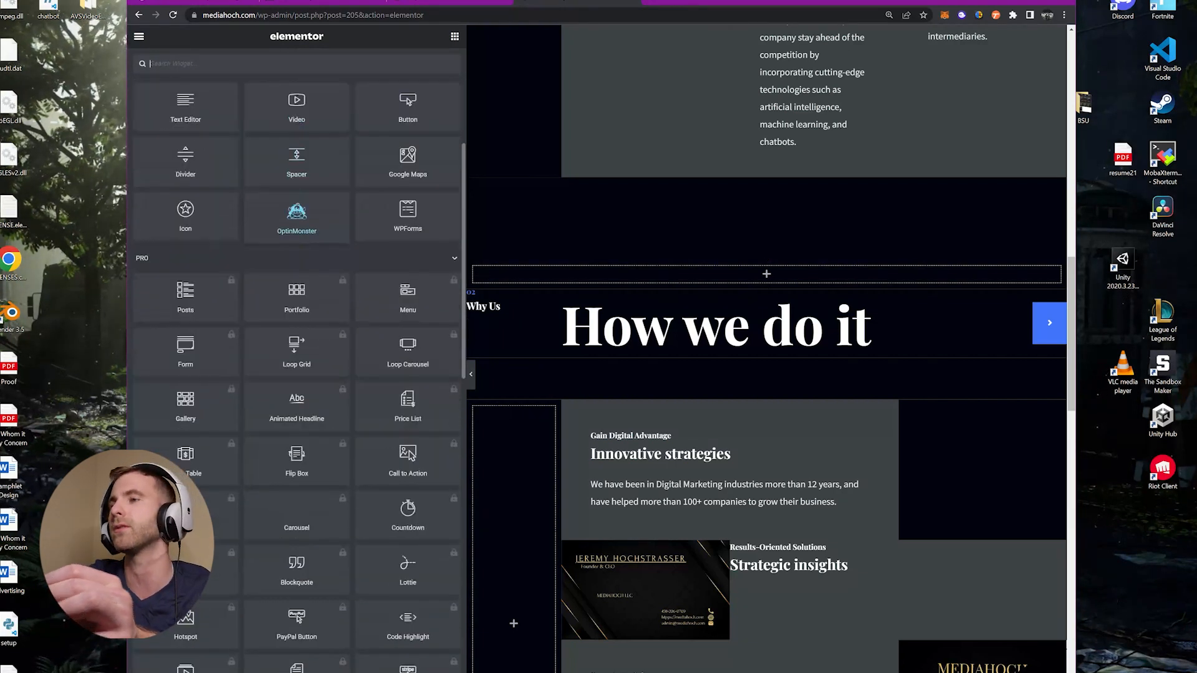
scroll("down", 3)
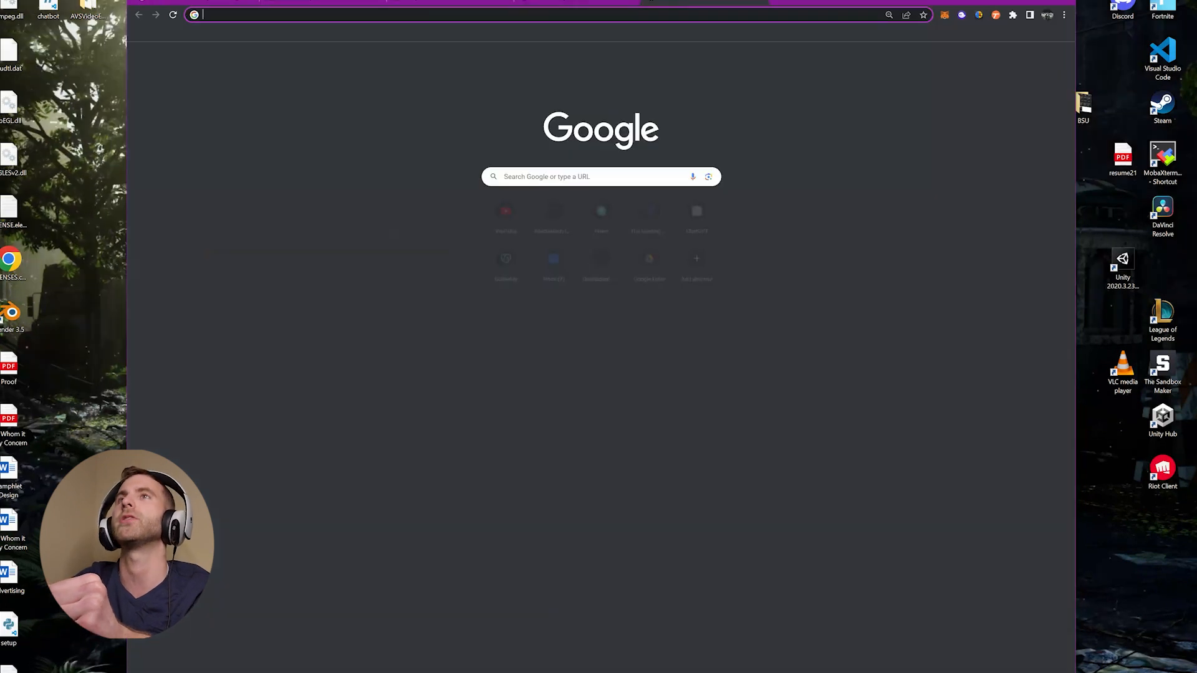
Step: Go to mediahoch.com and open the restyled Violet chat bubble
type("mediahoch.com")
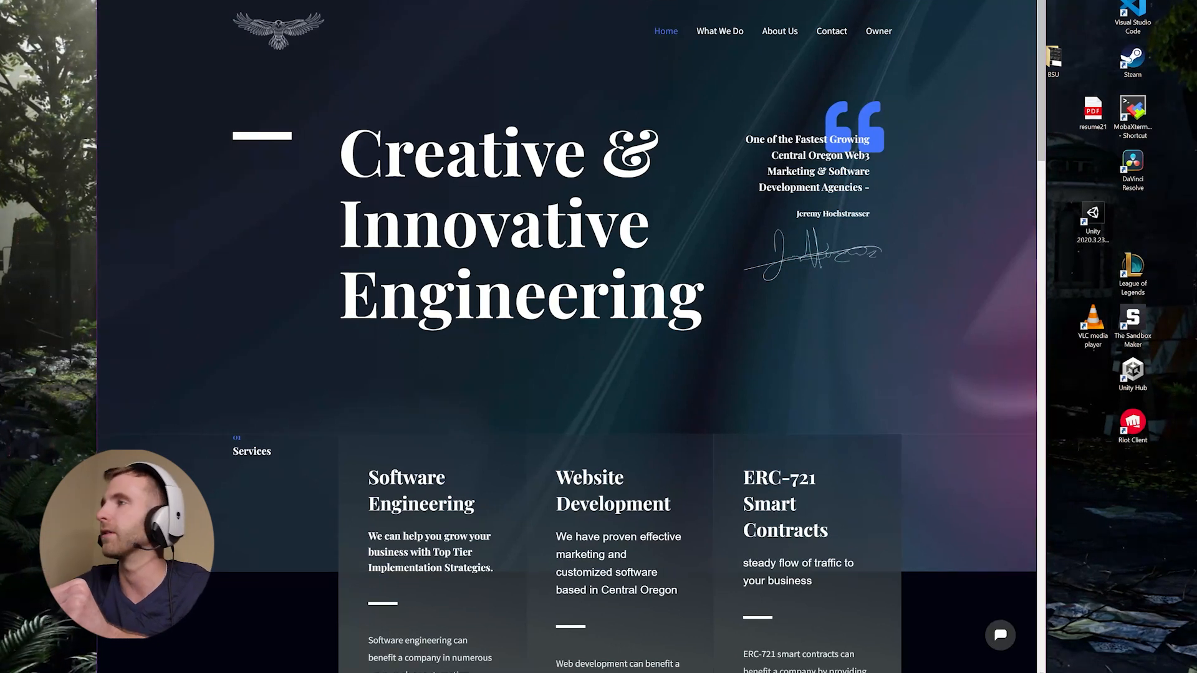
left_click(998, 634)
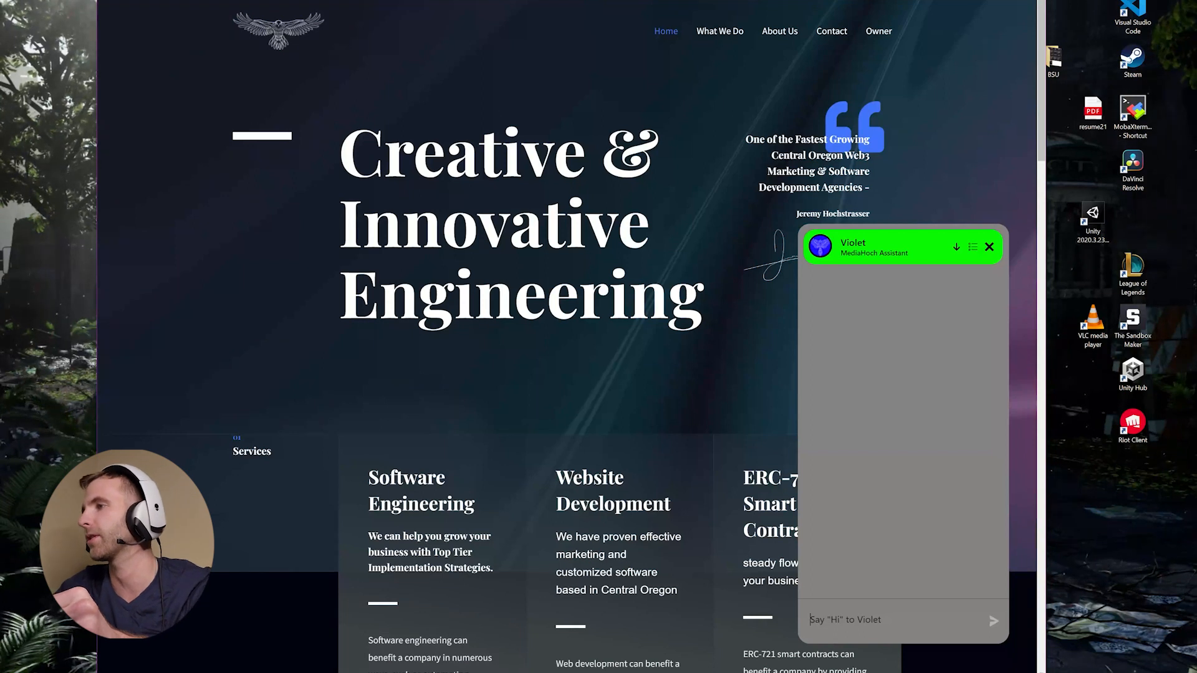
Step: Send 'hi' to Violet and ask 'What does MediaHoch do?'
type("hi")
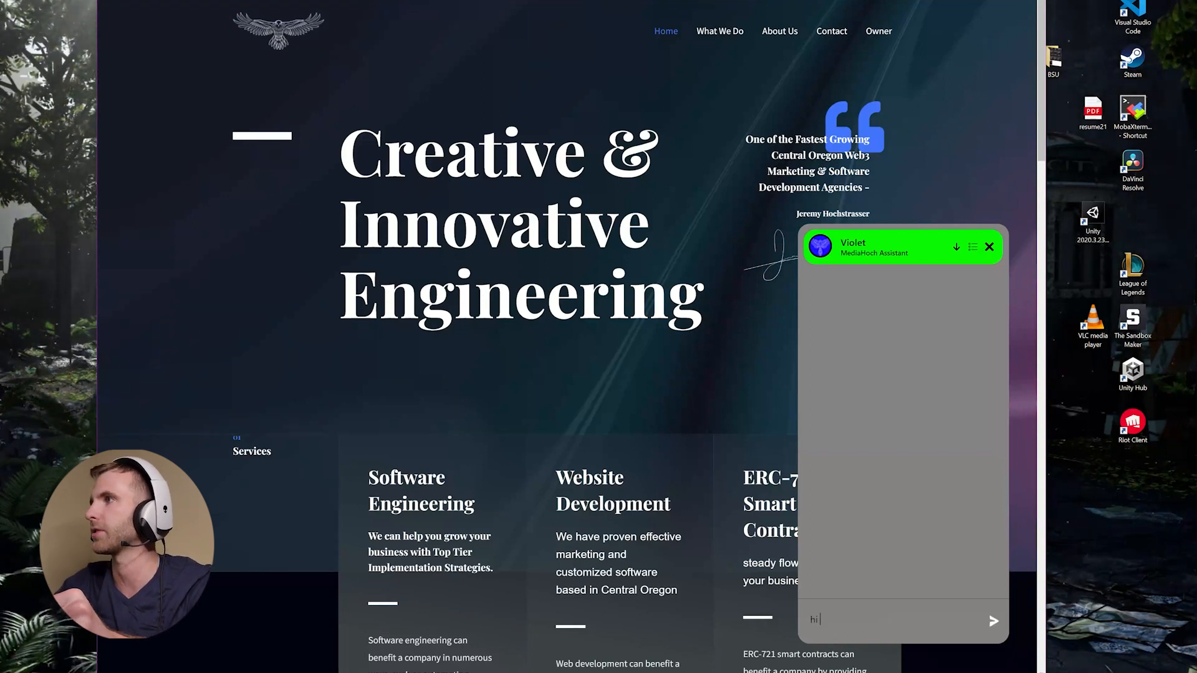
left_click(994, 619)
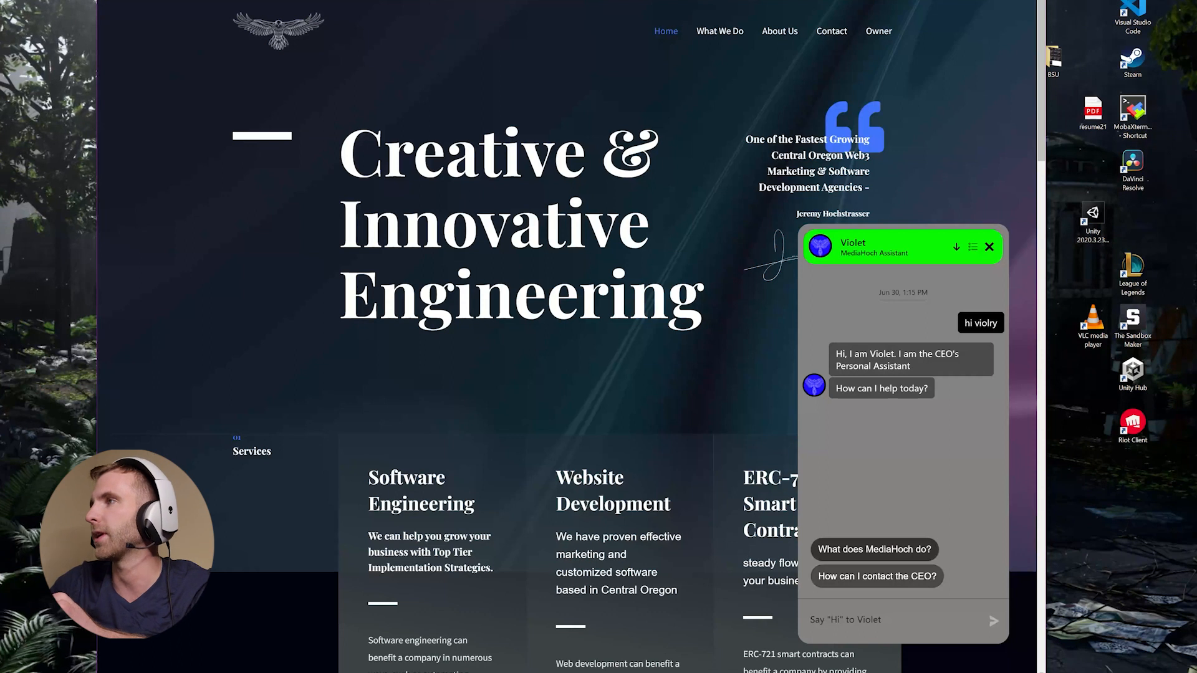
left_click(874, 548)
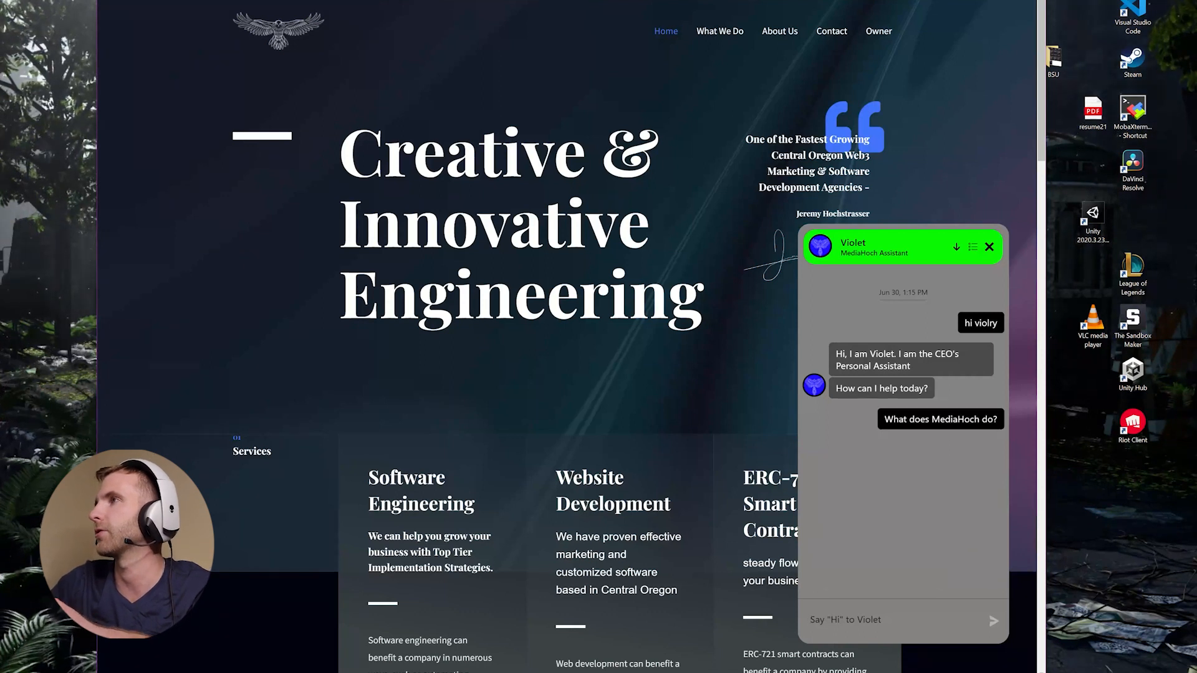